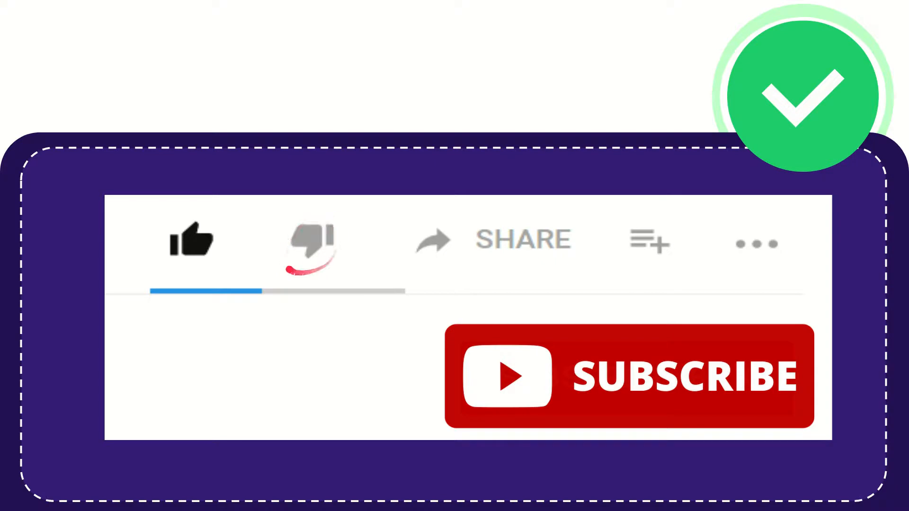
left_click(311, 241)
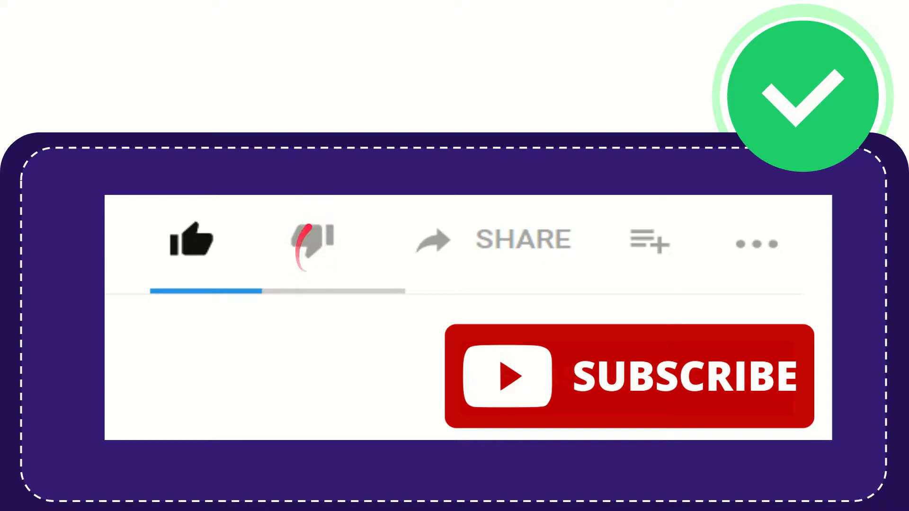